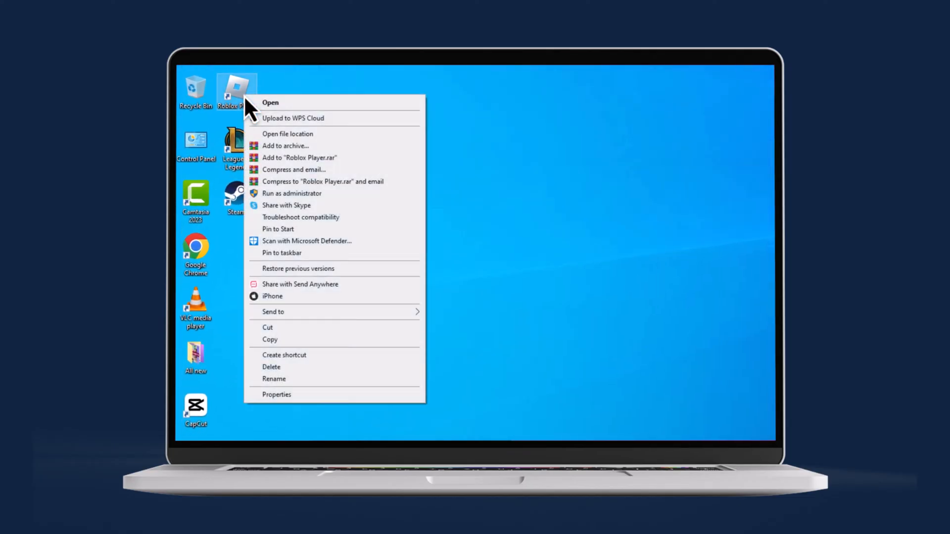
Bring up the Properties window for the Roblox Player desktop shortcut
click(276, 394)
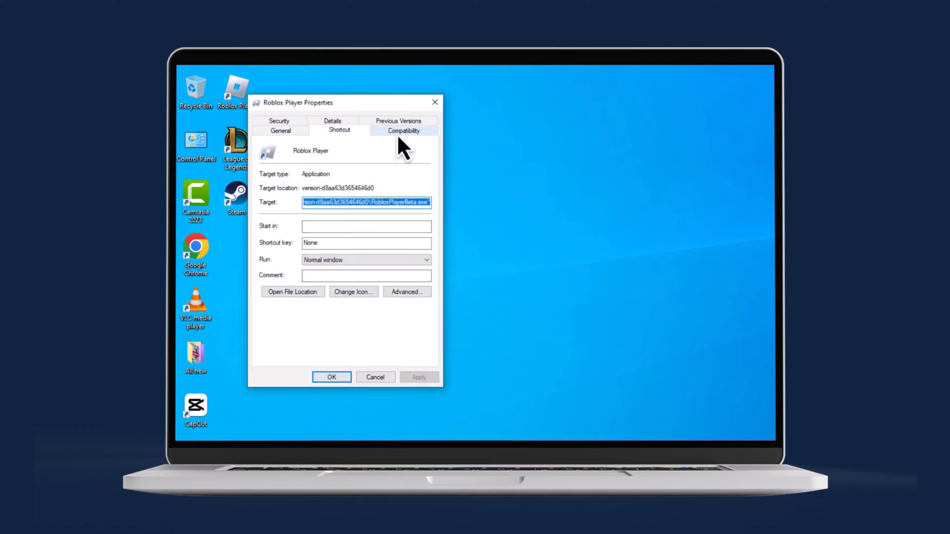
On Compatibility, enable Windows 7 mode, disable fullscreen optimizations, run as administrator, and apply
click(404, 131)
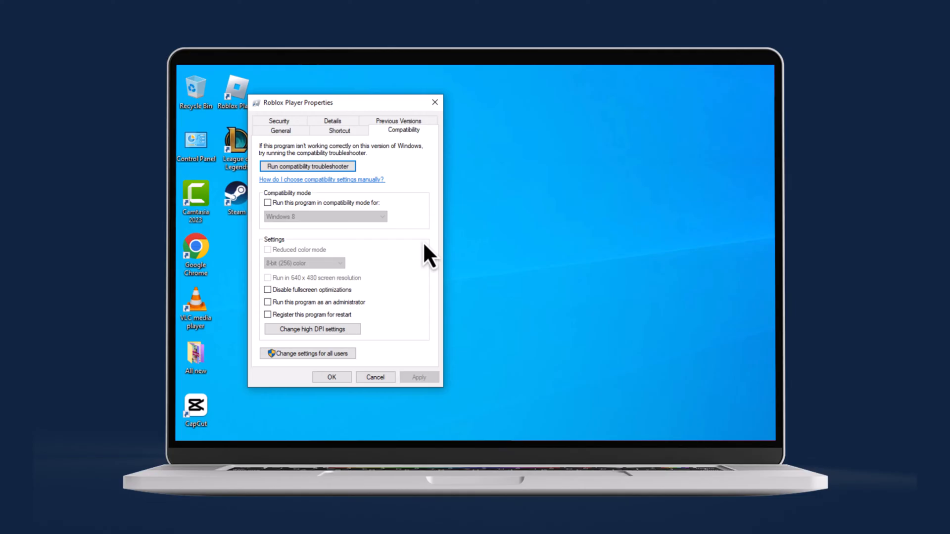
click(267, 202)
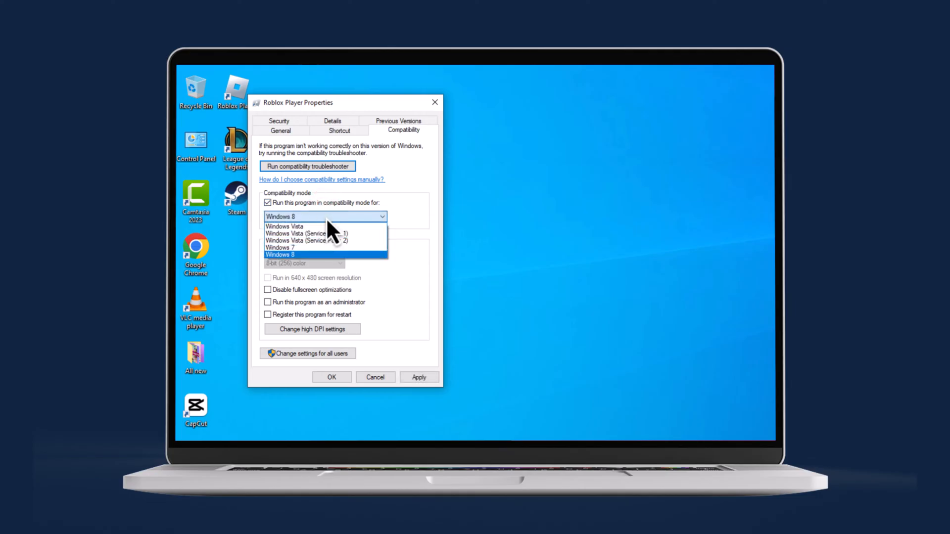
click(281, 248)
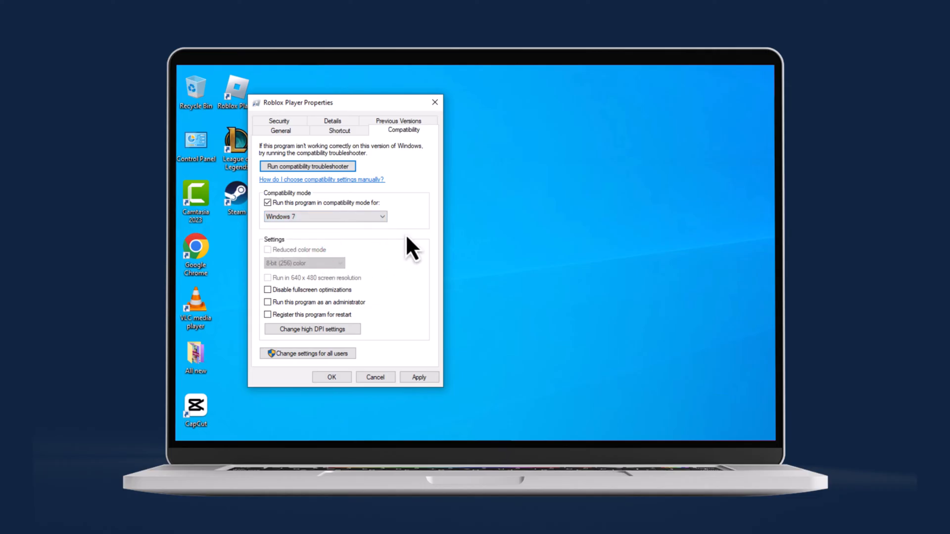
click(267, 289)
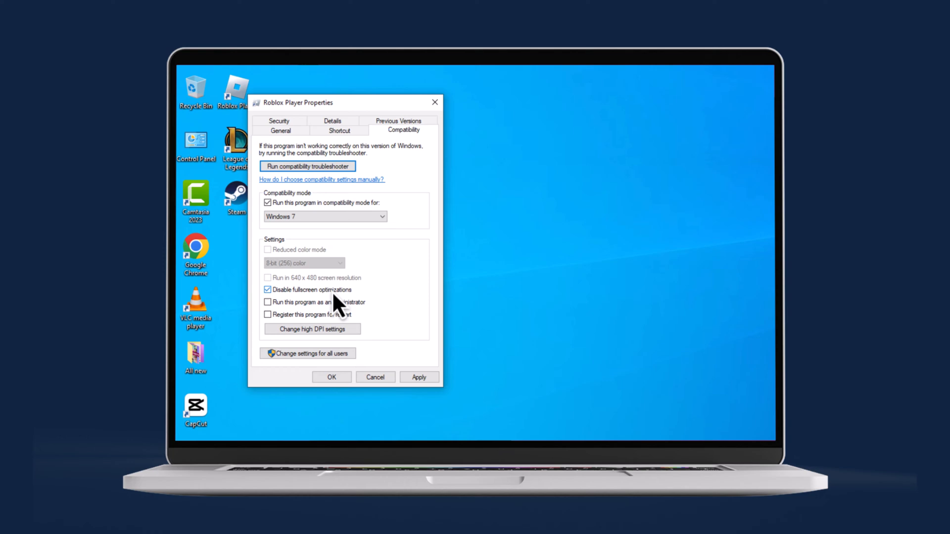
click(267, 302)
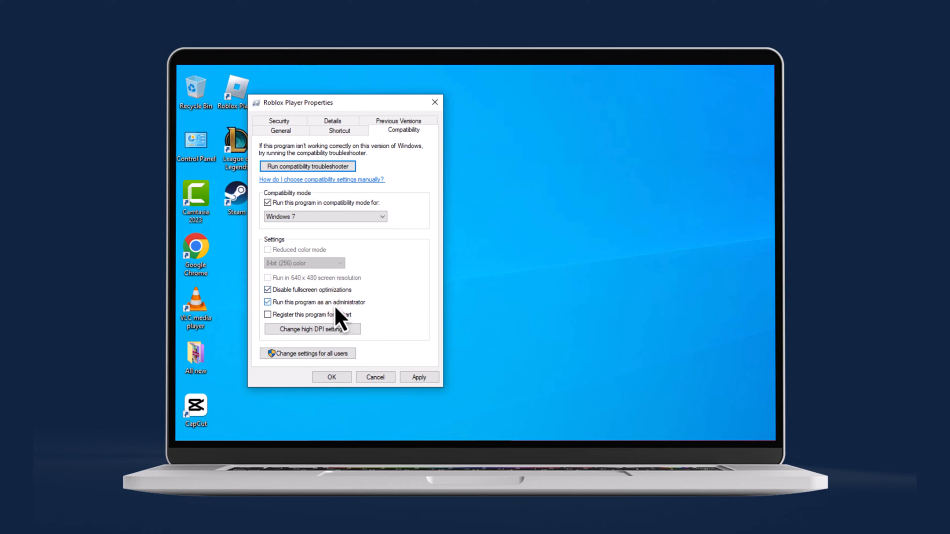
mouse_move(342, 323)
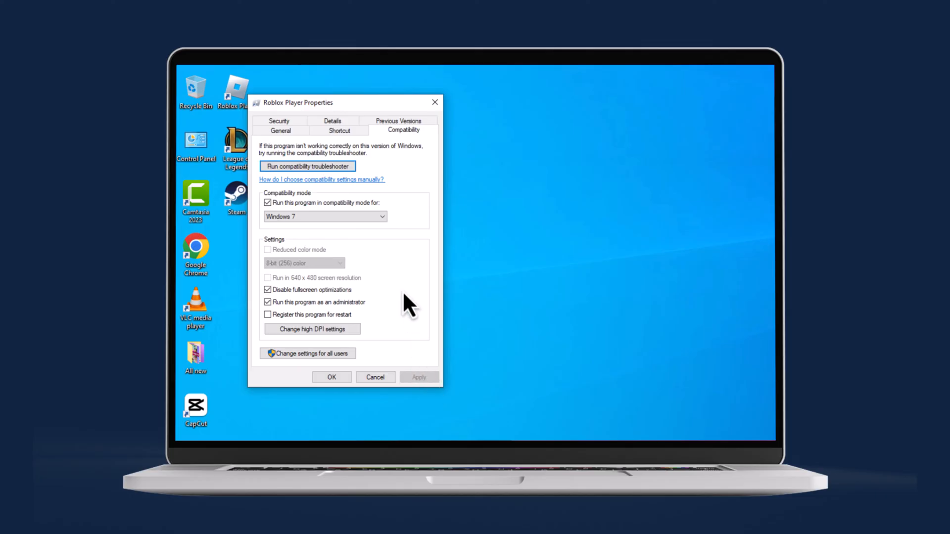
click(325, 166)
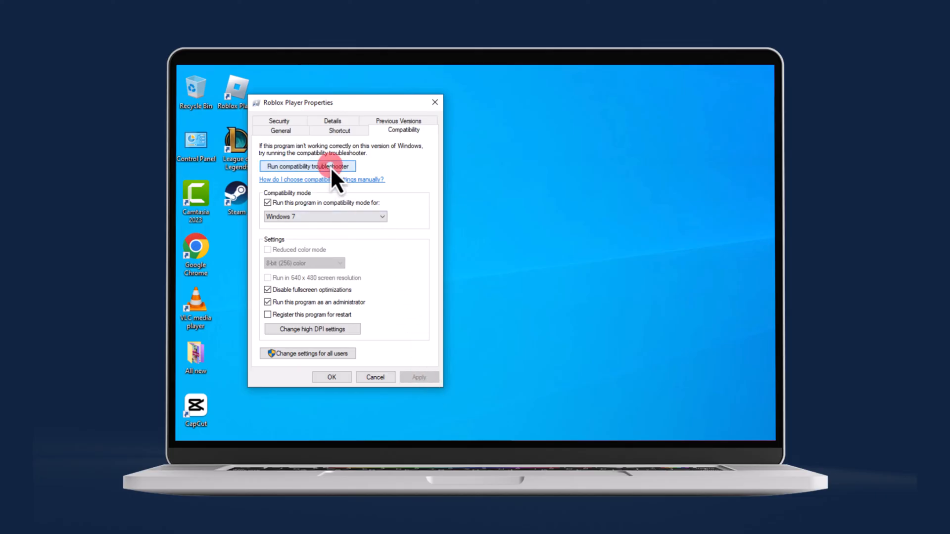
Run the compatibility troubleshooter by program problems, pick Windows 7, and test-launch Roblox Player
click(307, 166)
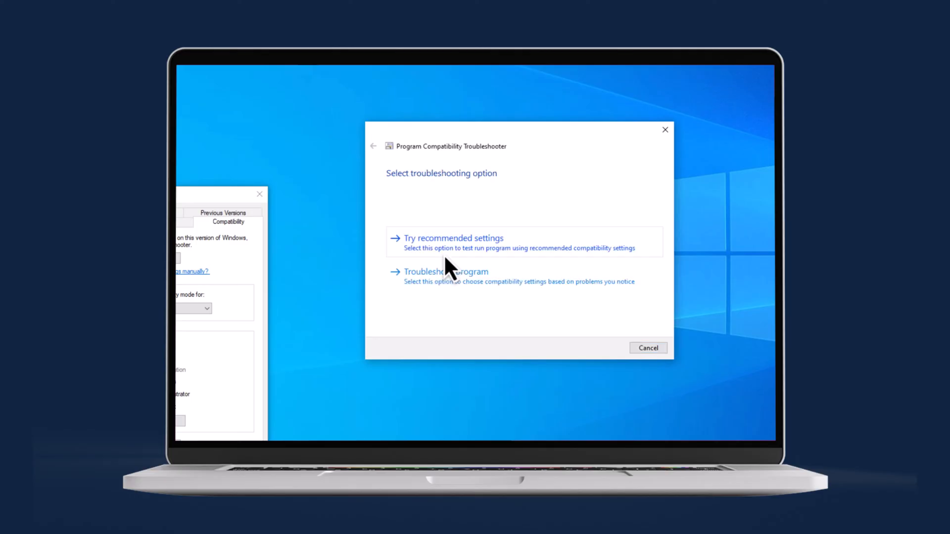
click(446, 272)
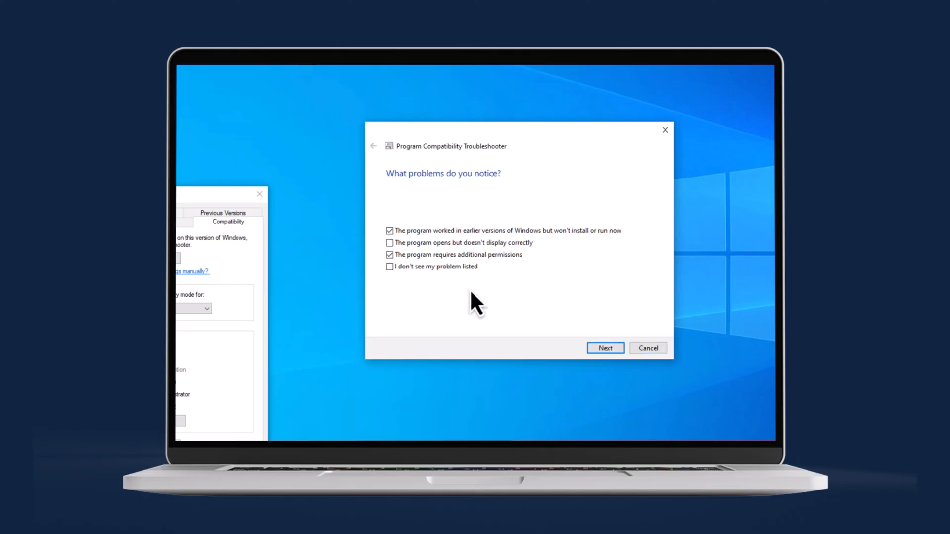
click(605, 348)
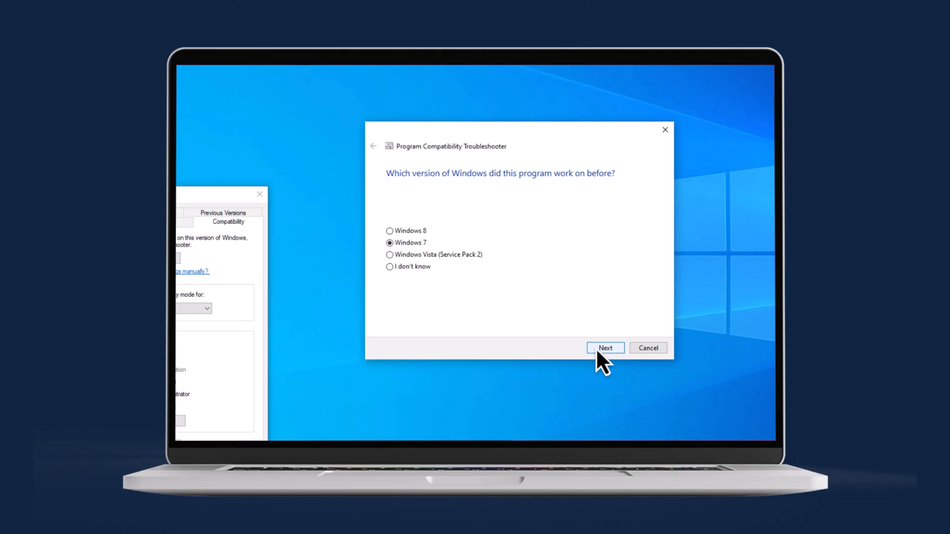
click(606, 348)
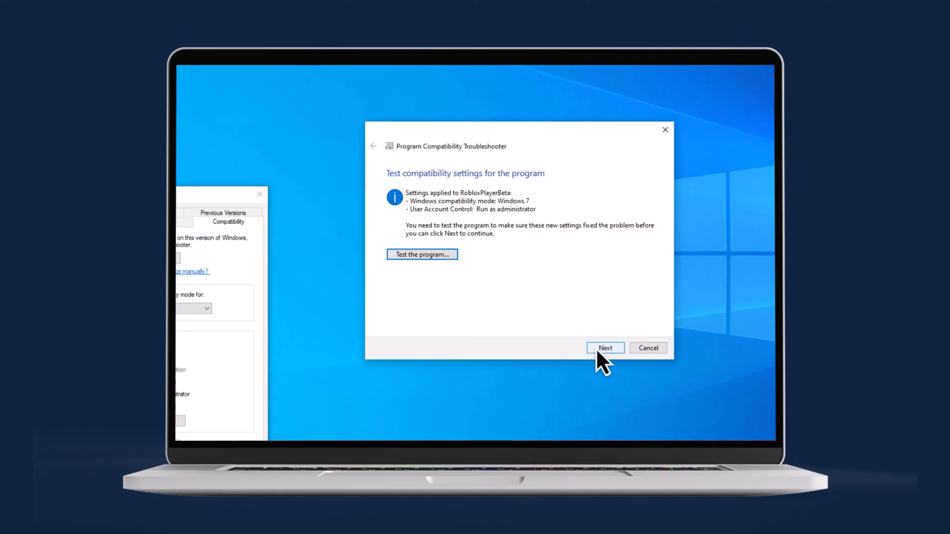
click(410, 259)
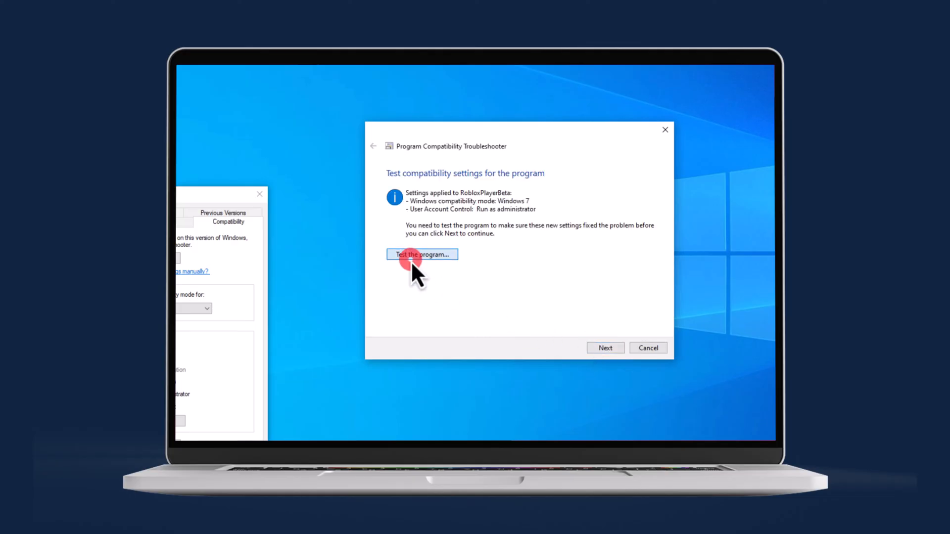
click(421, 254)
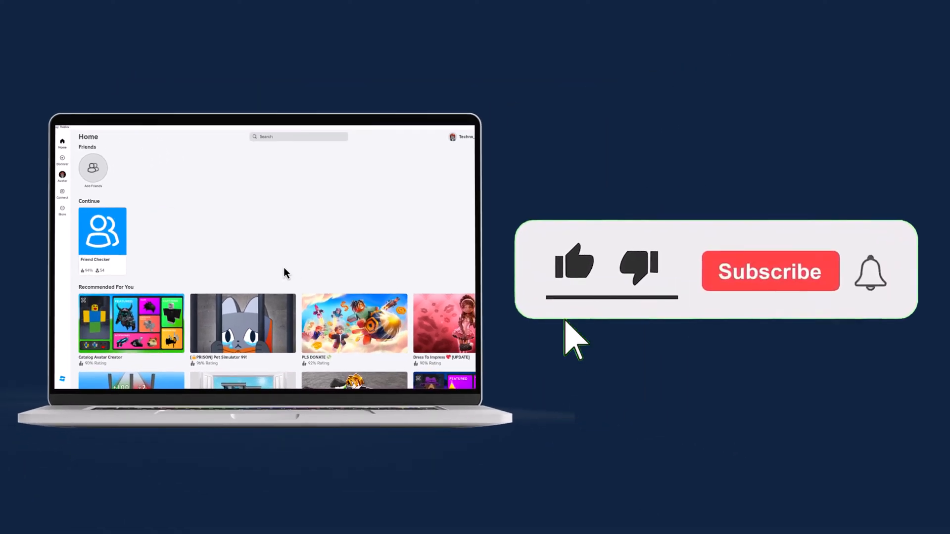
Interact with Roblox as it loads to its Home page under the new compatibility settings
click(574, 264)
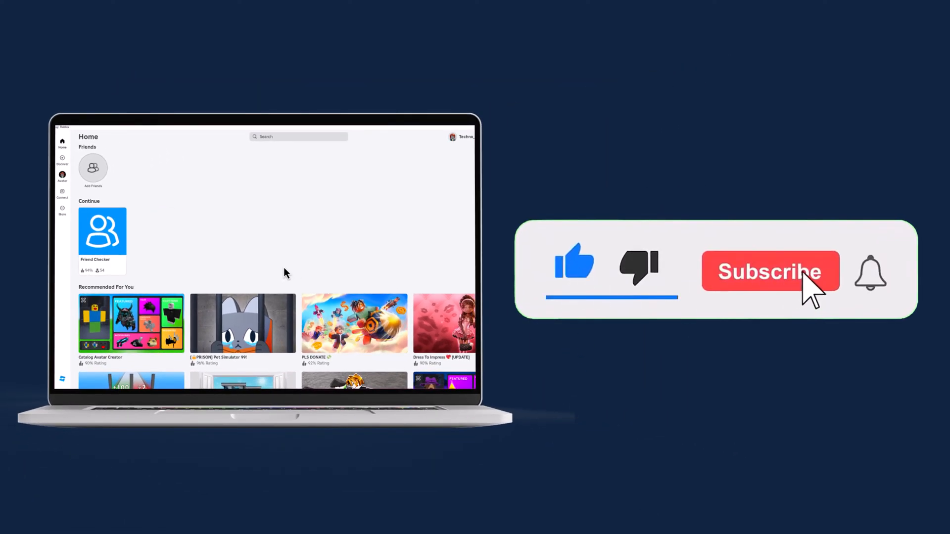
click(771, 271)
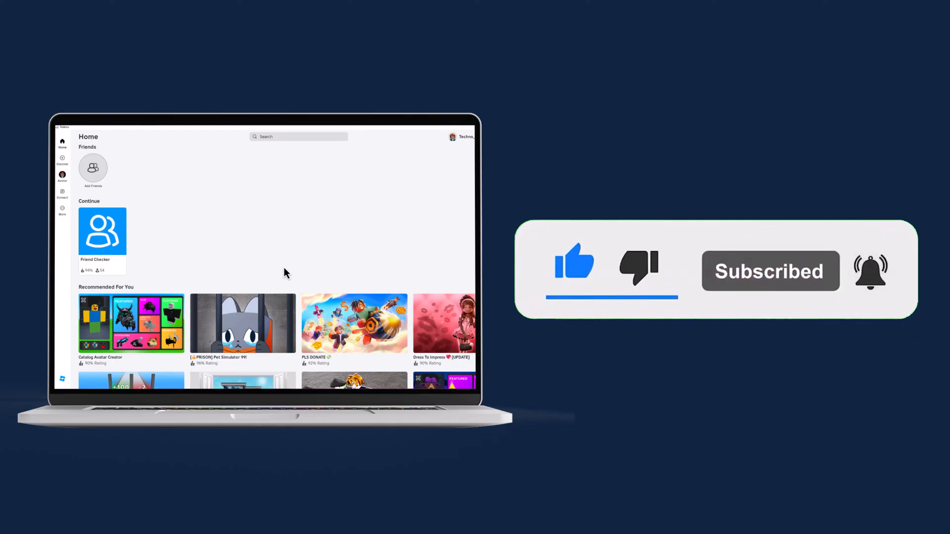